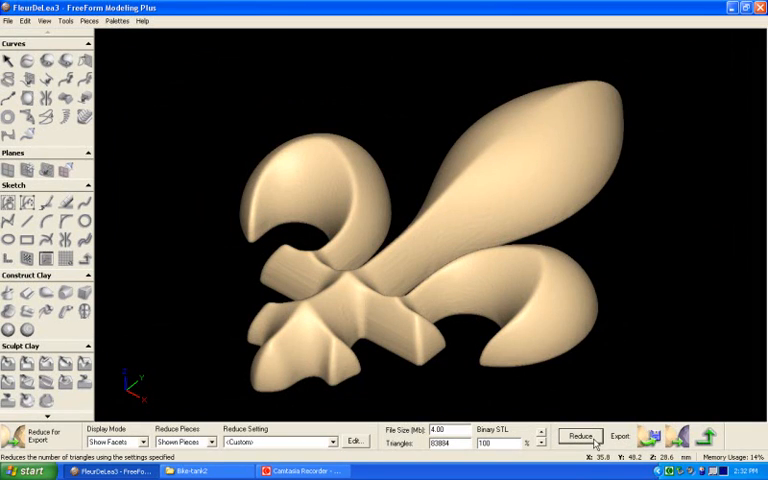
- Export the fleur-de-lis clay model in AutoSurface format, overwriting the existing file
click(620, 436)
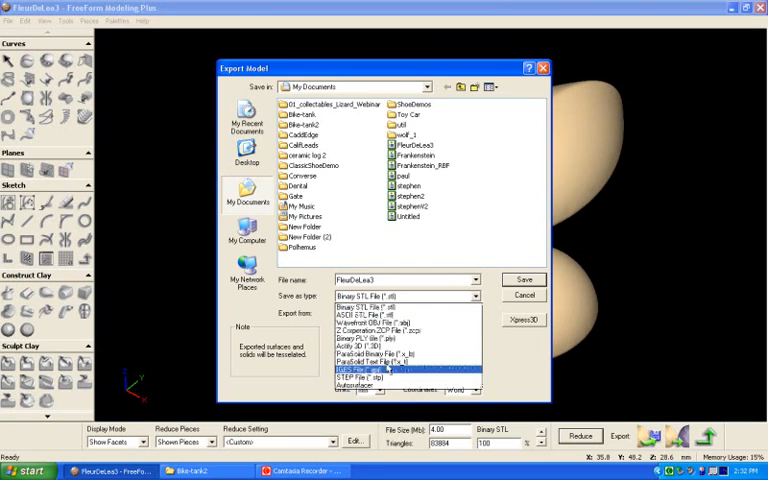
click(380, 372)
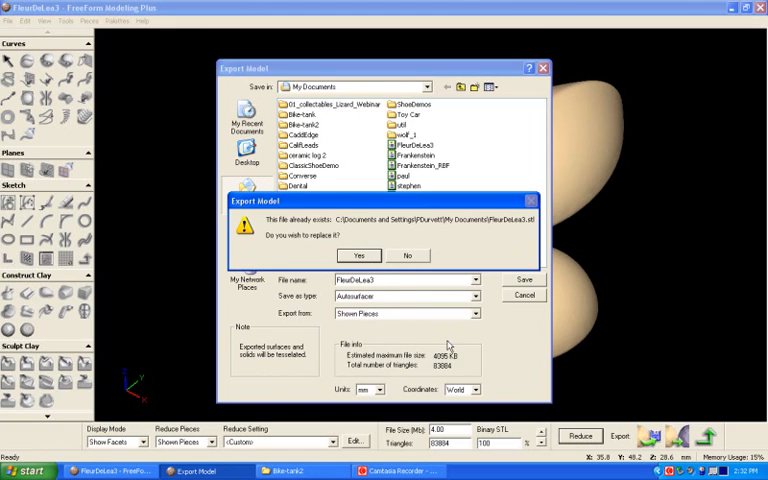
click(358, 256)
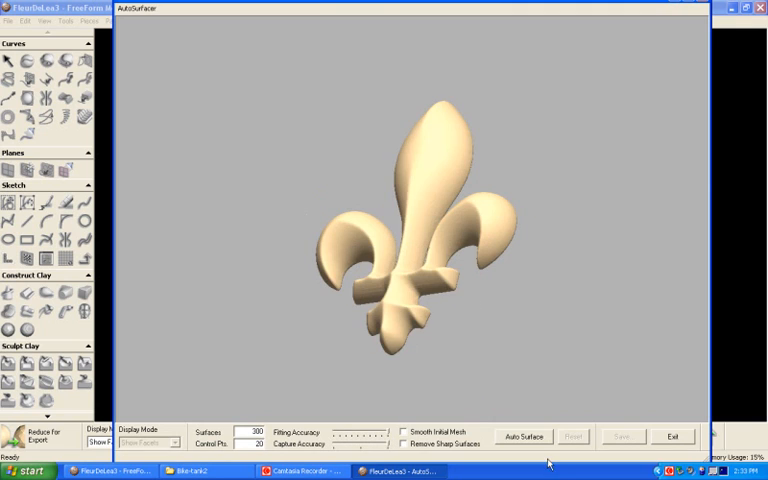
- Run Auto Surface to generate surface patches over the clay model
click(524, 436)
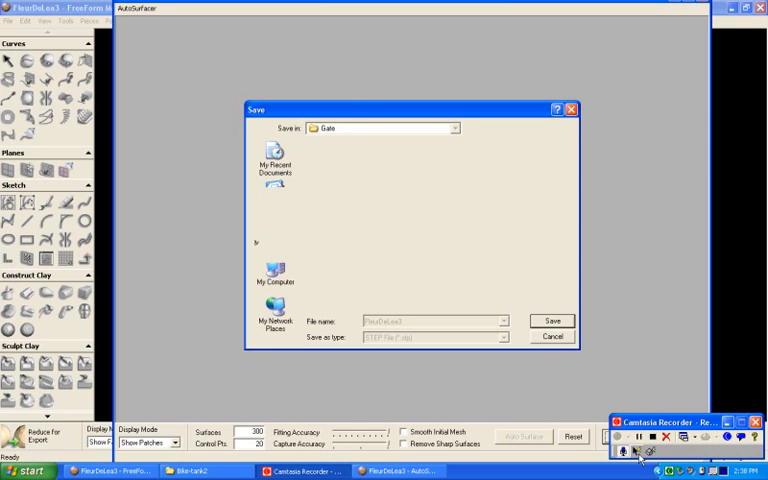
- Save the surfaced fleur-de-lis as a STEP file
click(552, 320)
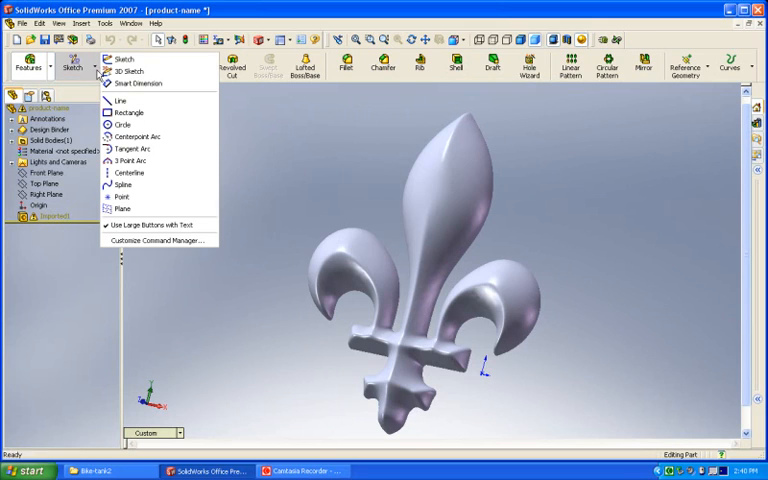
- Begin a sketch on a reference plane of the imported part and choose the Circle tool
click(124, 56)
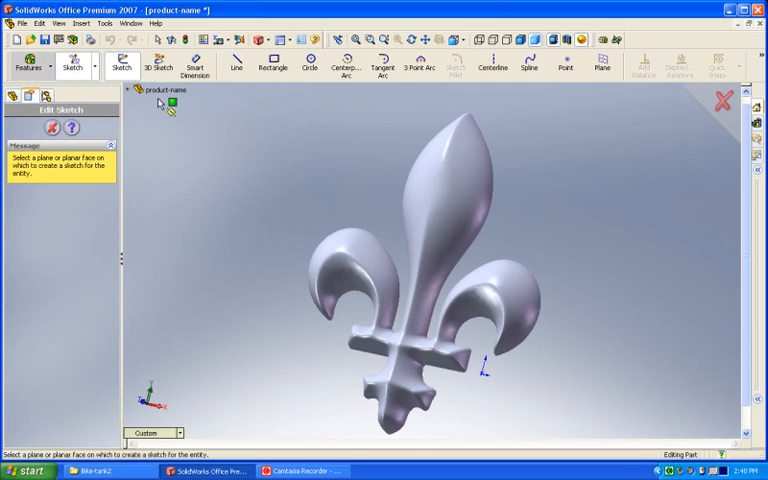
click(138, 90)
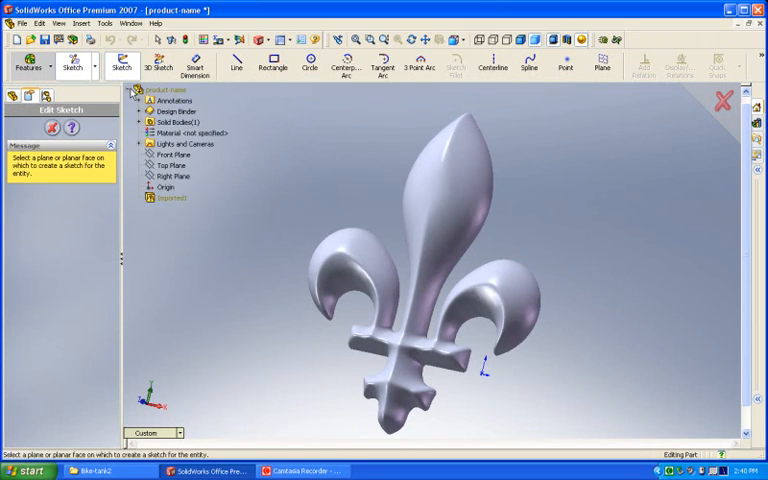
click(310, 64)
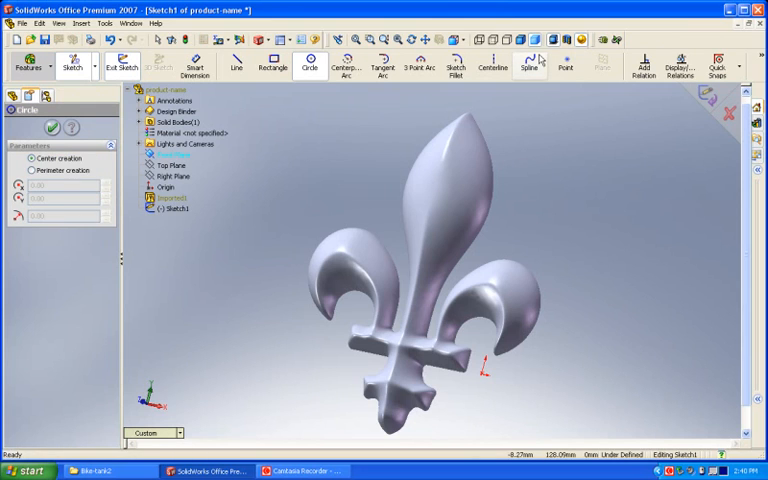
click(474, 40)
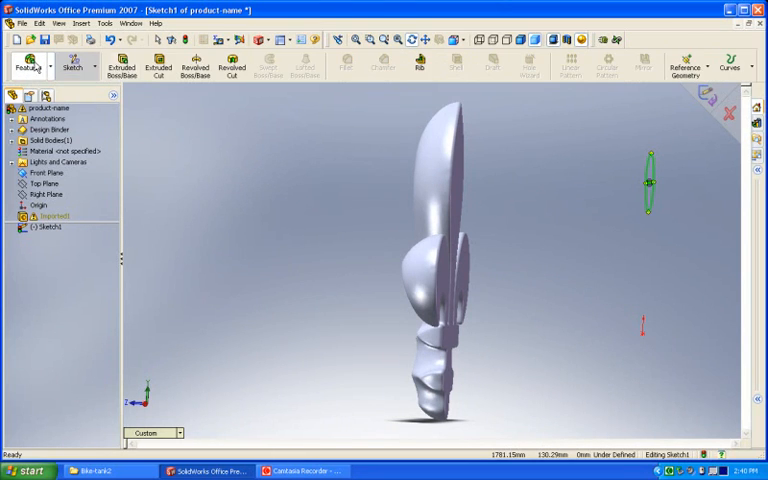
- Extrude the circle with Extruded Boss/Base, dragging its depth toward the fleur-de-lis, and accept
click(156, 66)
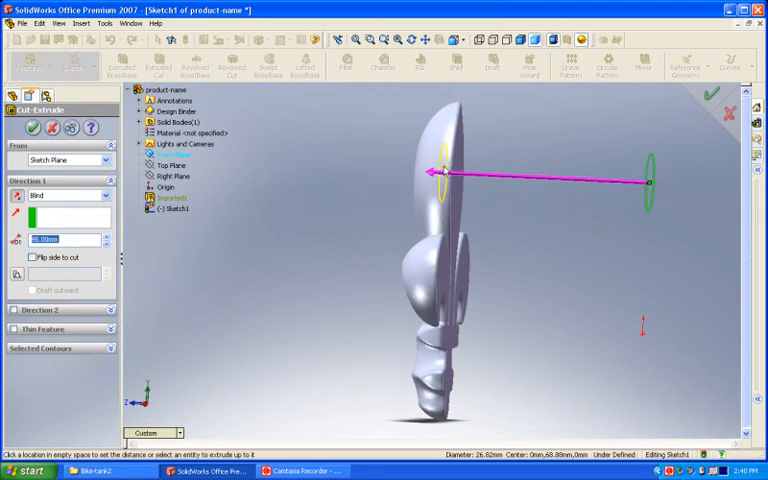
drag(648, 182, 684, 182)
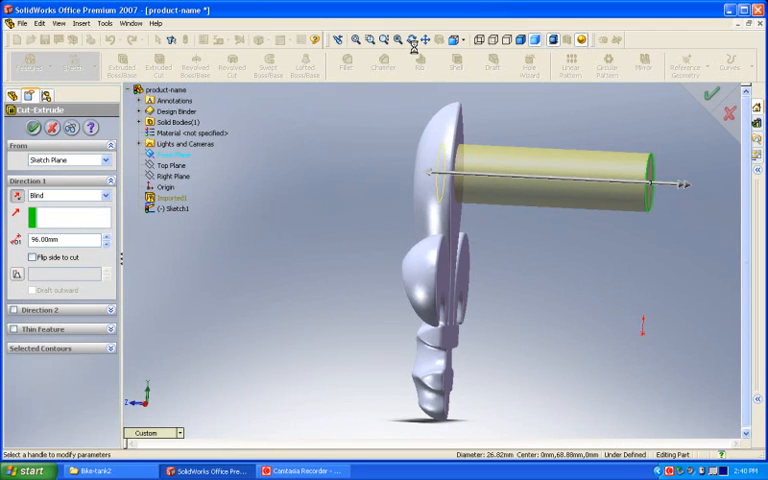
click(710, 96)
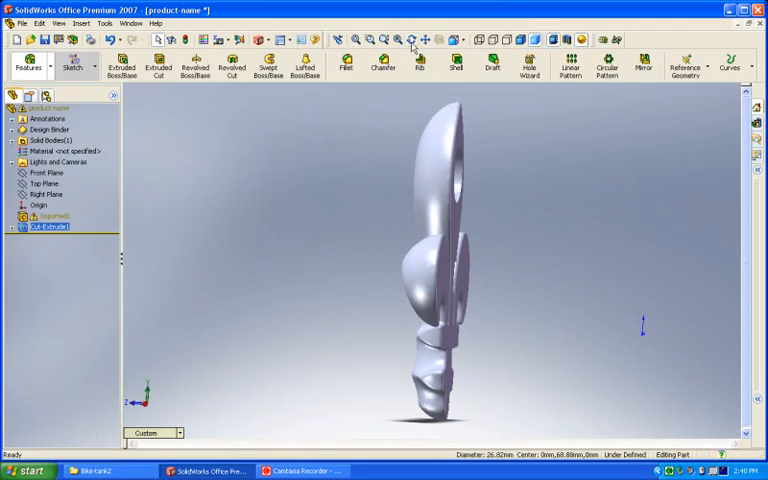